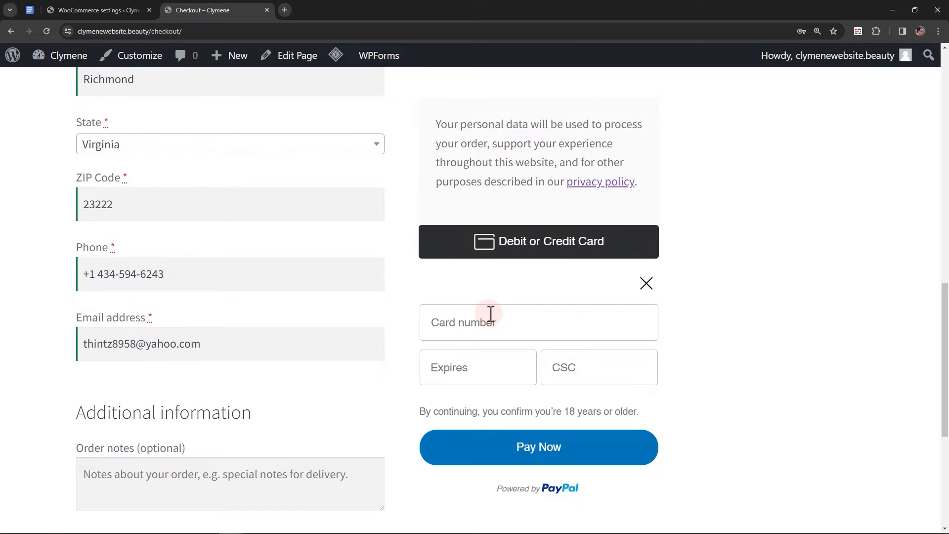
- Activate WooCommerce PayPal Payments, then open Manage for PayPal under WooCommerce > Settings > Payments
{"action": "left_click", "coordinate": [470, 253]}
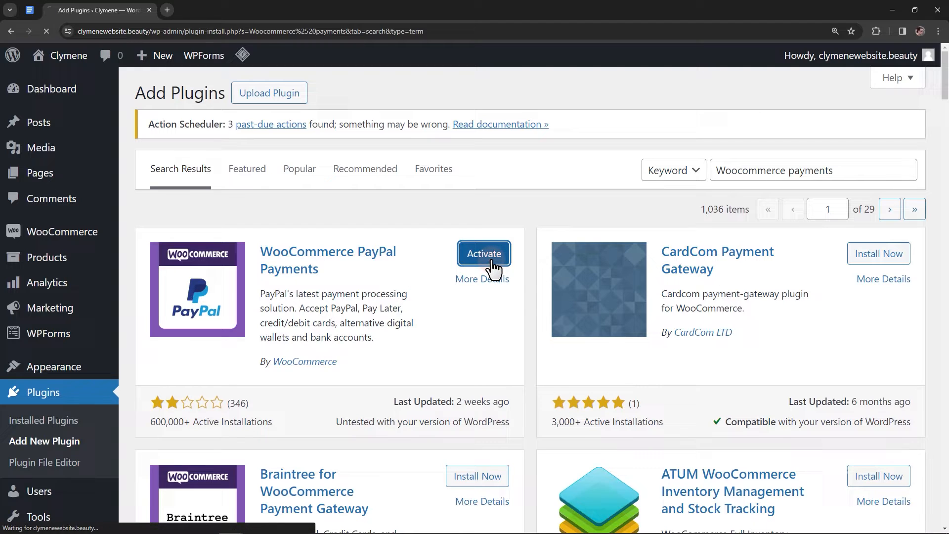
{"action": "left_click", "coordinate": [483, 254]}
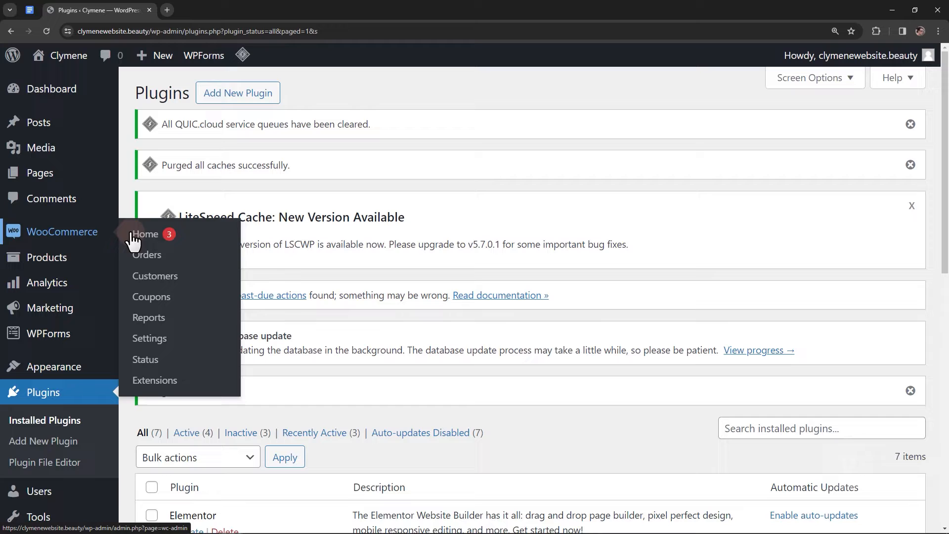
{"action": "left_click", "coordinate": [149, 339]}
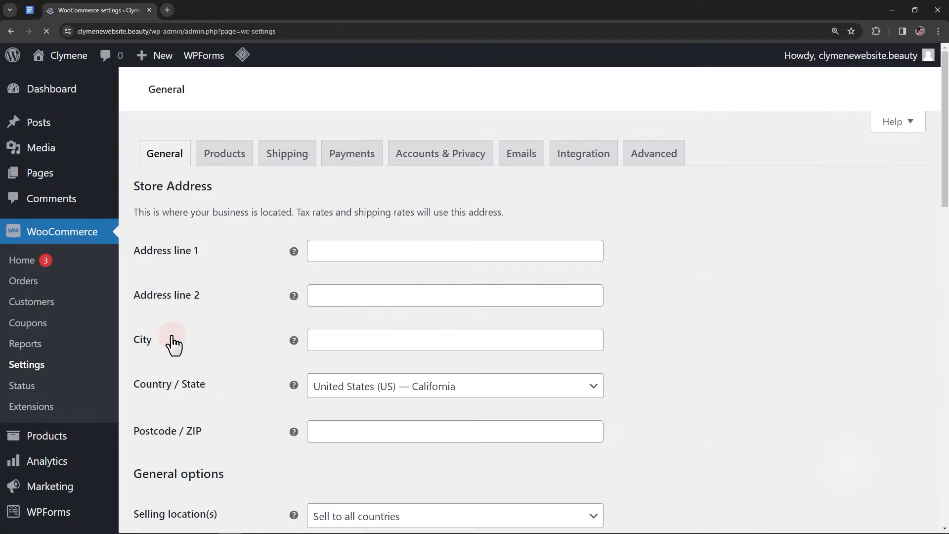
{"action": "left_click", "coordinate": [351, 153]}
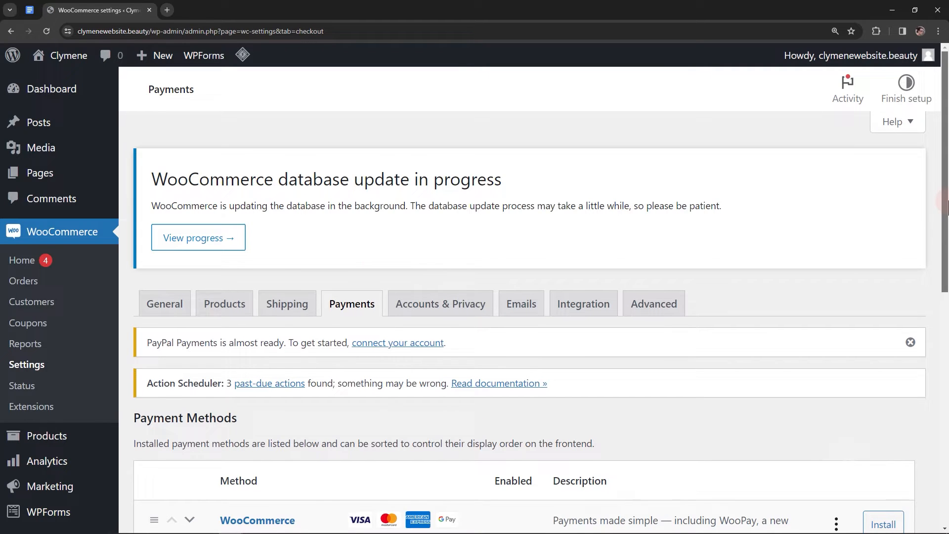
{"action": "scroll", "scroll_direction": "down", "scroll_amount": 3}
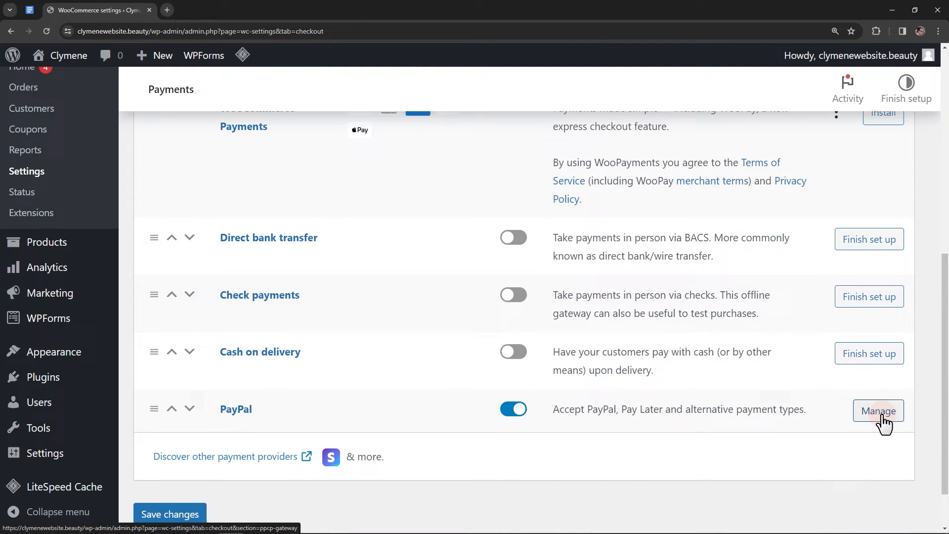
{"action": "left_click", "coordinate": [878, 411]}
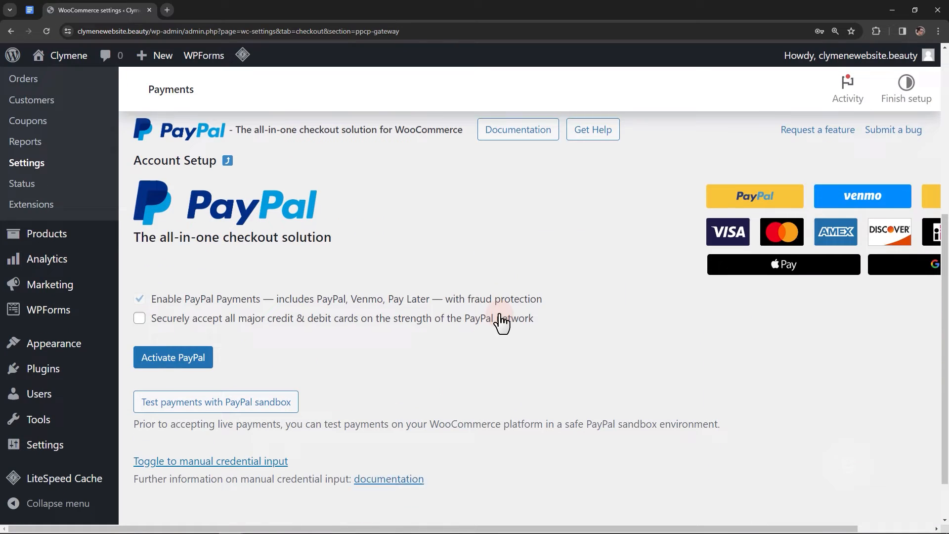
{"action": "scroll", "scroll_direction": "down", "scroll_amount": 3}
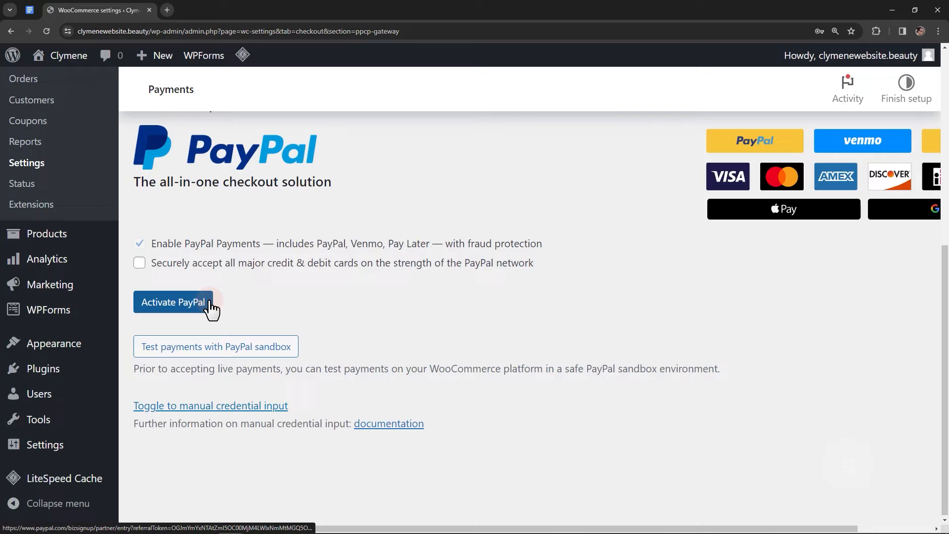
- Connect a PayPal business account with email, Agree and Connect, then go back to WooCommerce
{"action": "left_click", "coordinate": [173, 302]}
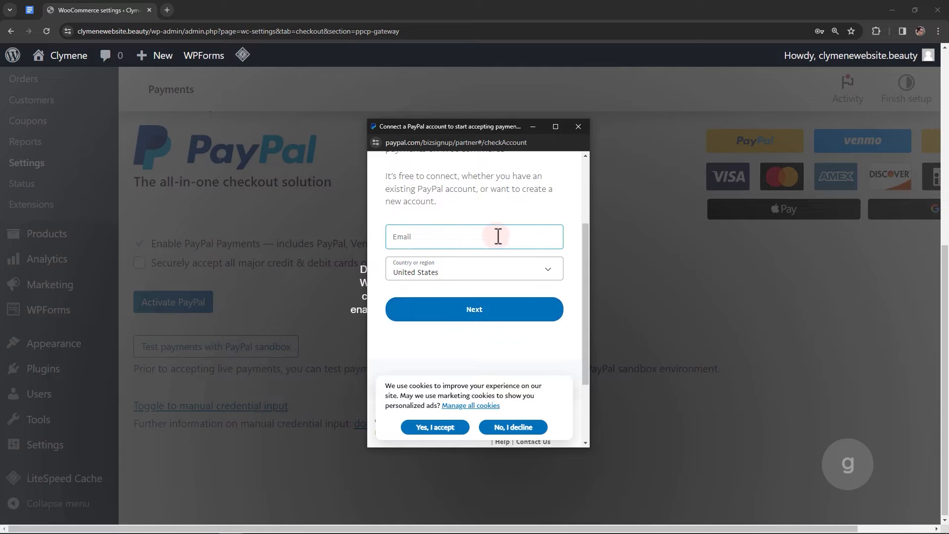
{"action": "left_click", "coordinate": [475, 309]}
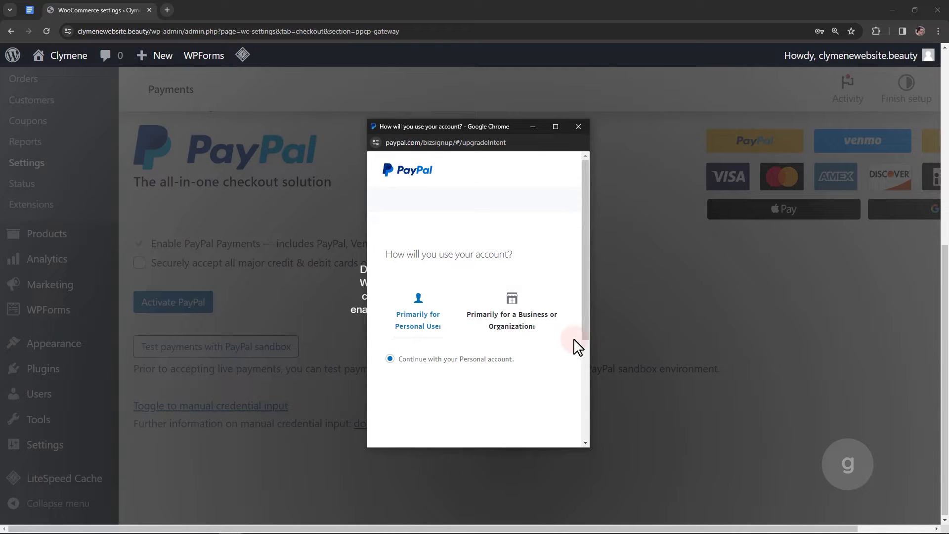
{"action": "left_click", "coordinate": [511, 309]}
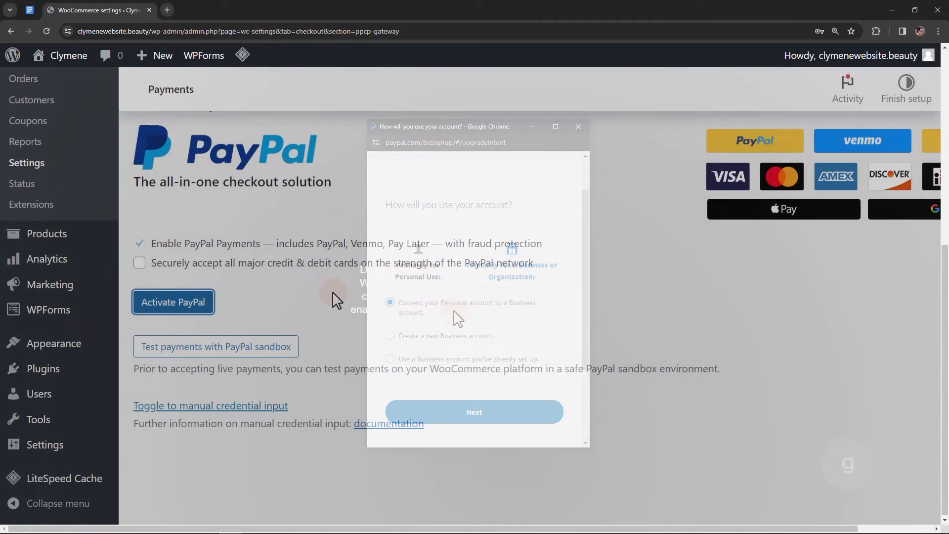
{"action": "left_click", "coordinate": [474, 412]}
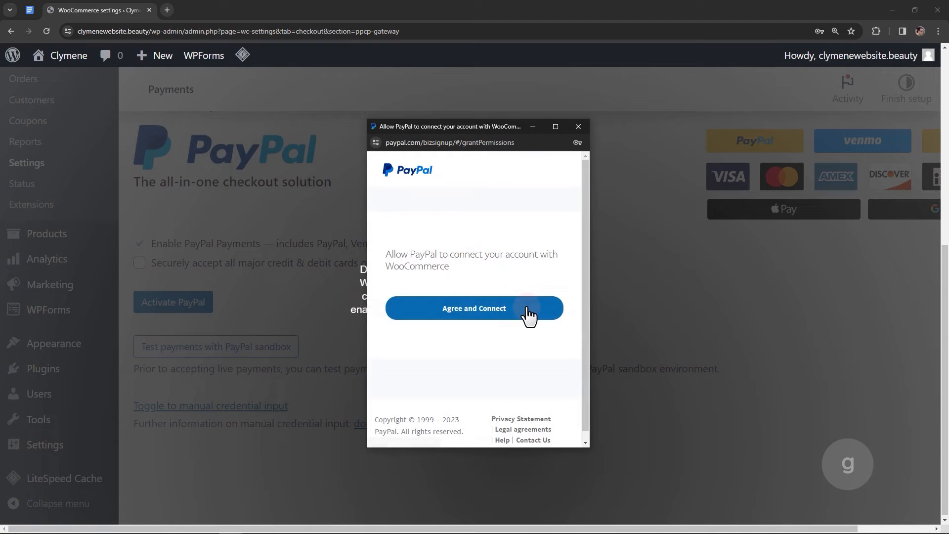
{"action": "left_click", "coordinate": [474, 308]}
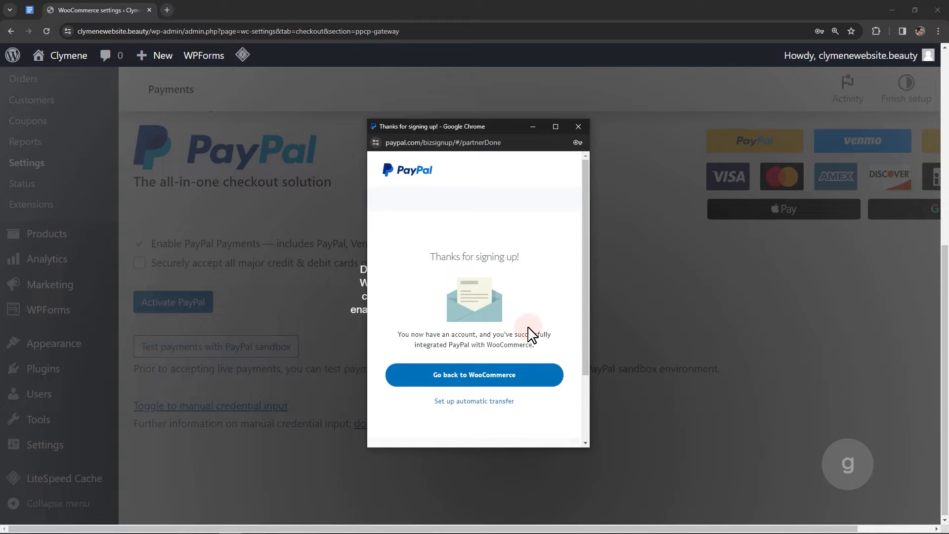
{"action": "left_click", "coordinate": [474, 375]}
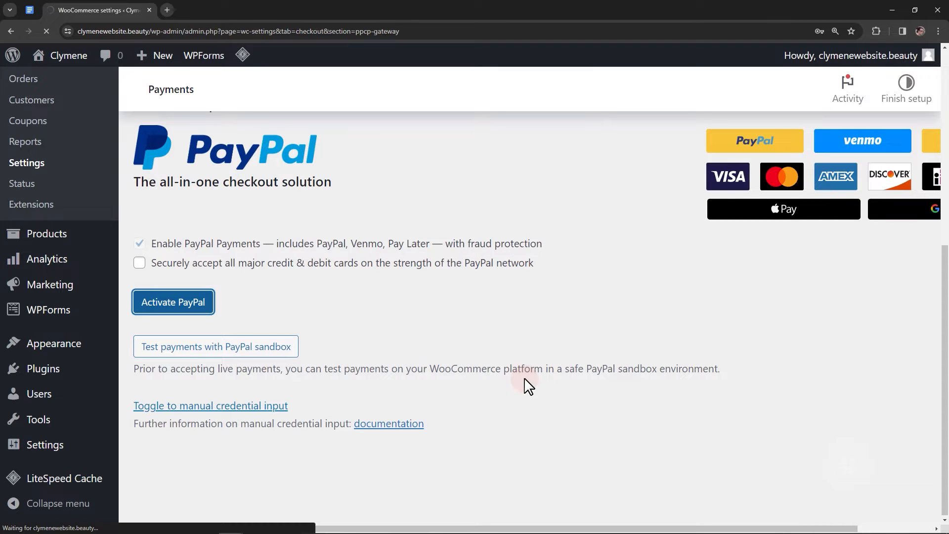
- Confirm 'Status: Connected' on the Connection tab, then review the Standard Payments settings
{"action": "left_click", "coordinate": [173, 301]}
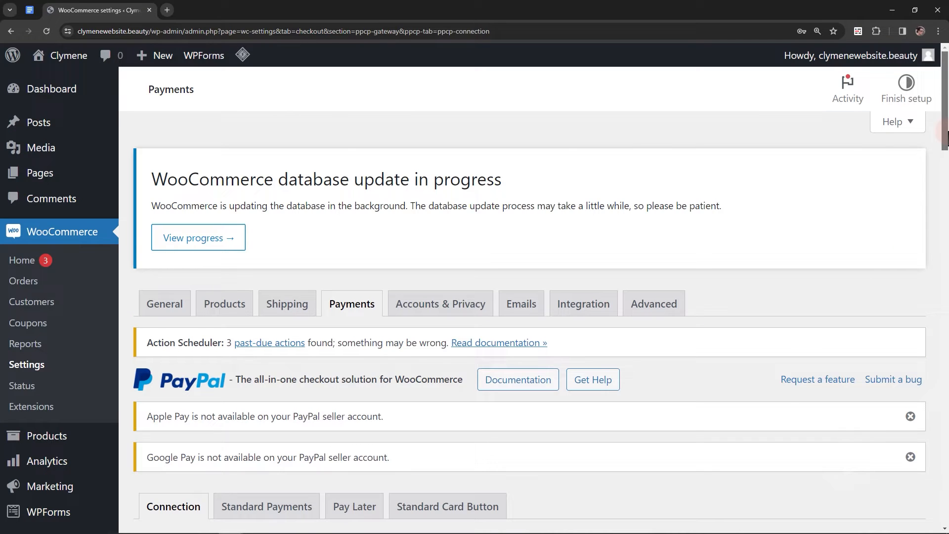
{"action": "scroll", "scroll_direction": "down", "scroll_amount": 3}
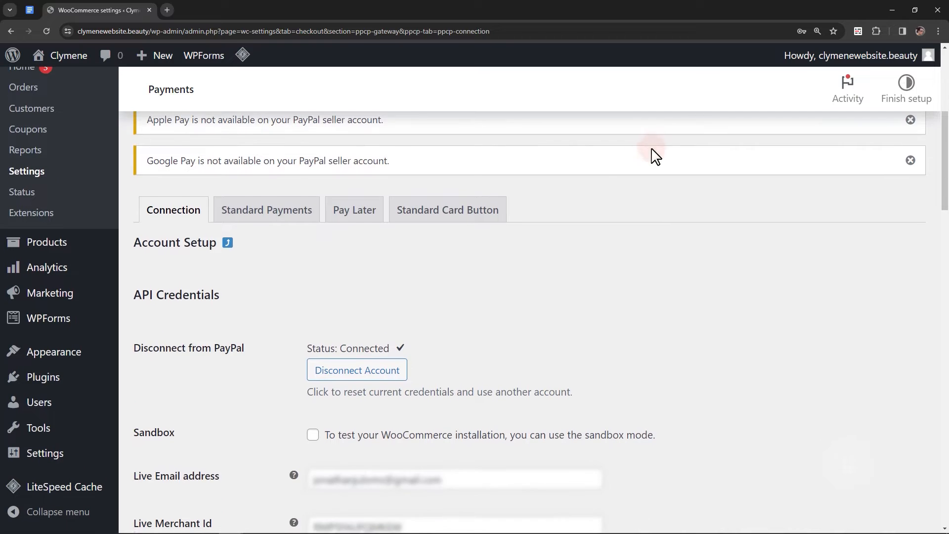
{"action": "left_click", "coordinate": [267, 209]}
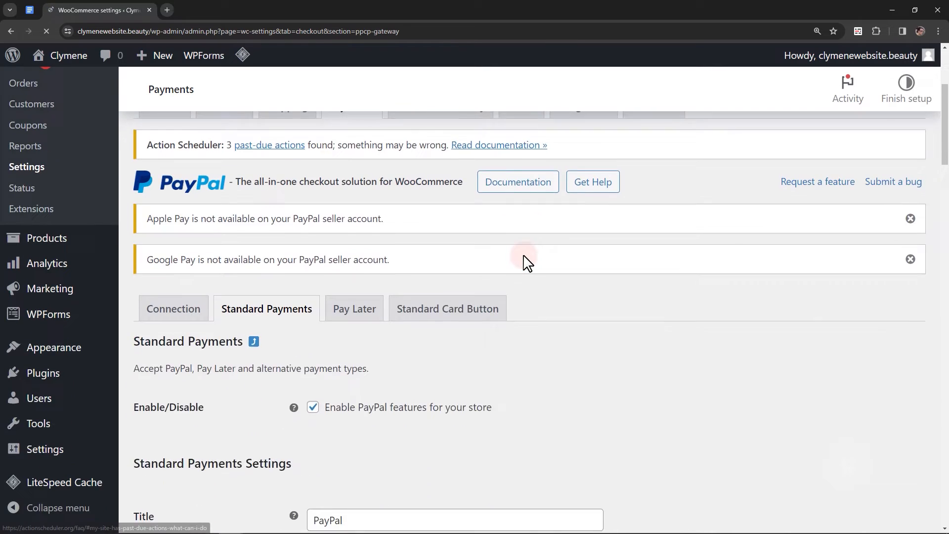
{"action": "scroll", "scroll_direction": "down", "scroll_amount": 3}
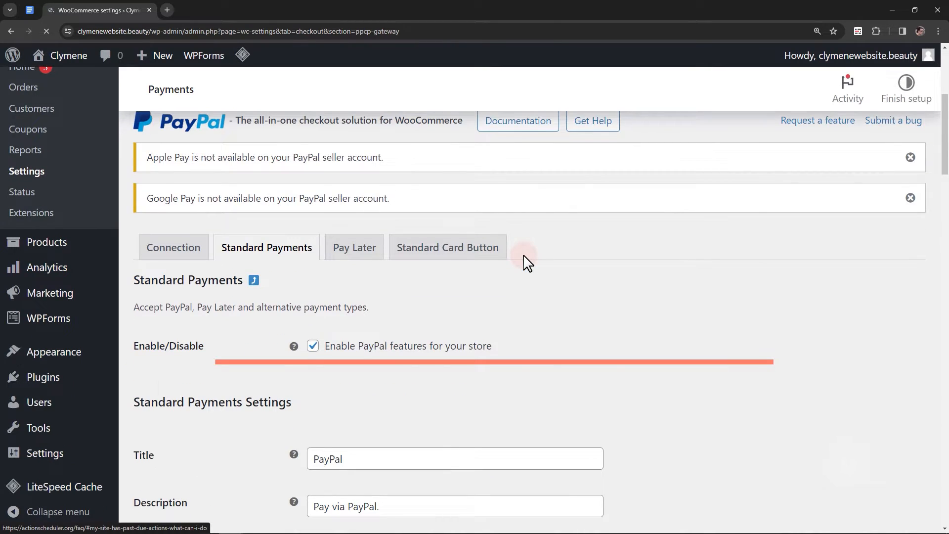
{"action": "scroll", "scroll_direction": "down", "scroll_amount": 3}
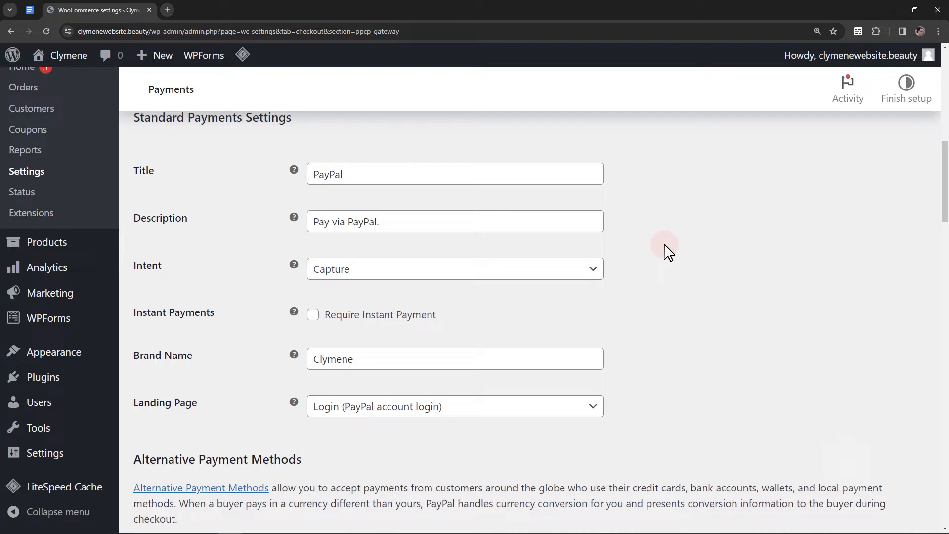
{"action": "scroll", "scroll_direction": "down", "scroll_amount": 3}
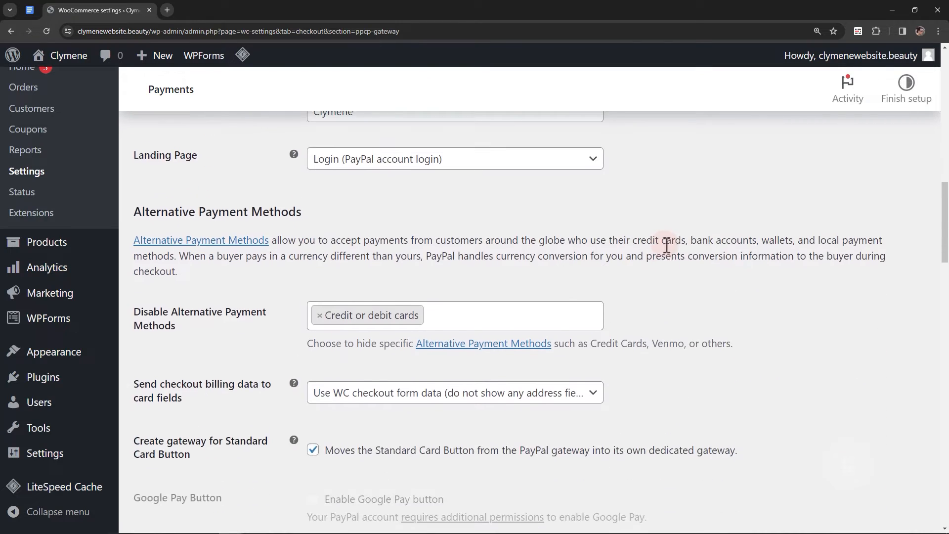
{"action": "scroll", "scroll_direction": "down", "scroll_amount": 3}
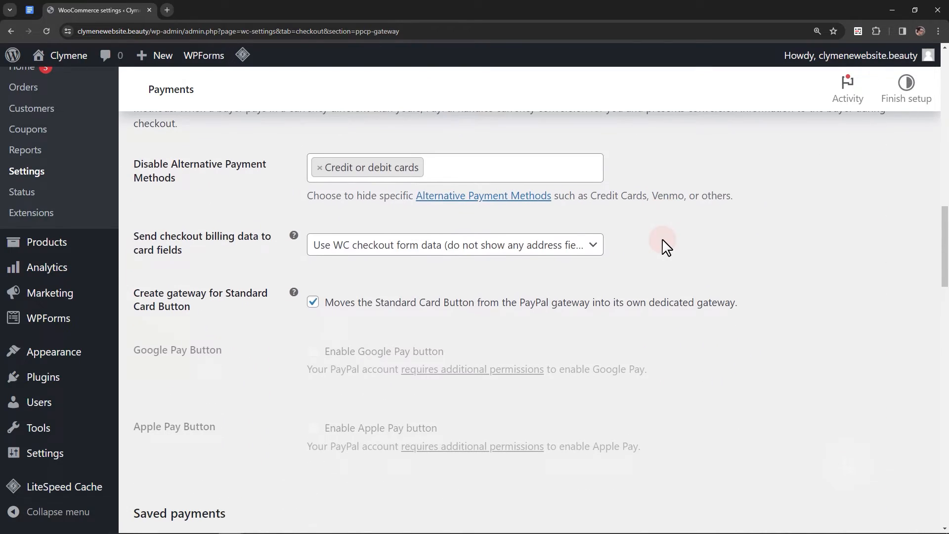
{"action": "scroll", "scroll_direction": "down", "scroll_amount": 3}
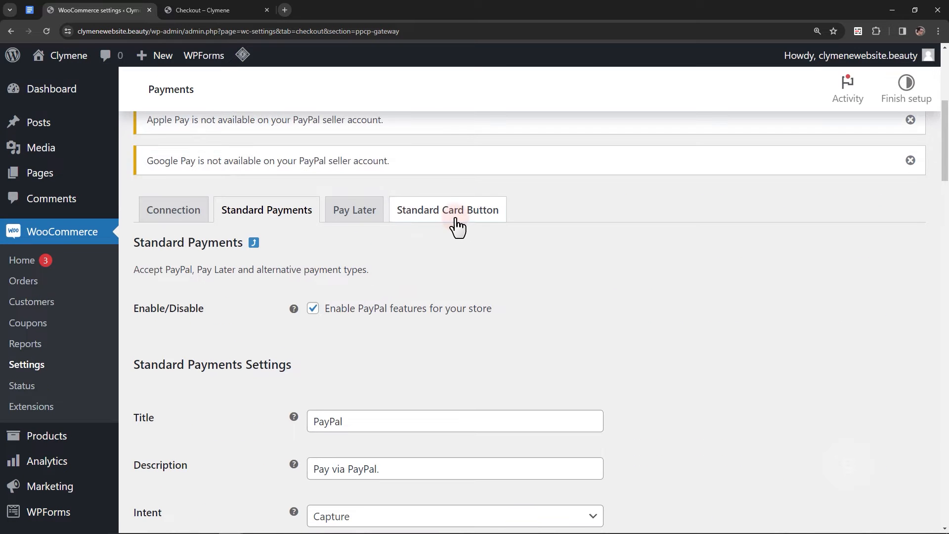
- Save the Standard Card Button gateway settings and switch to the Checkout tab
{"action": "left_click", "coordinate": [448, 210]}
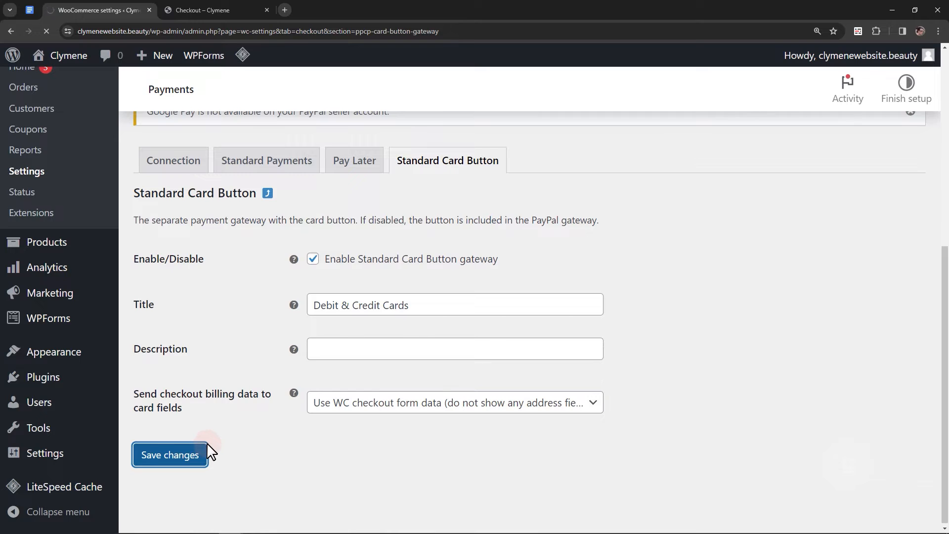
{"action": "left_click", "coordinate": [201, 10]}
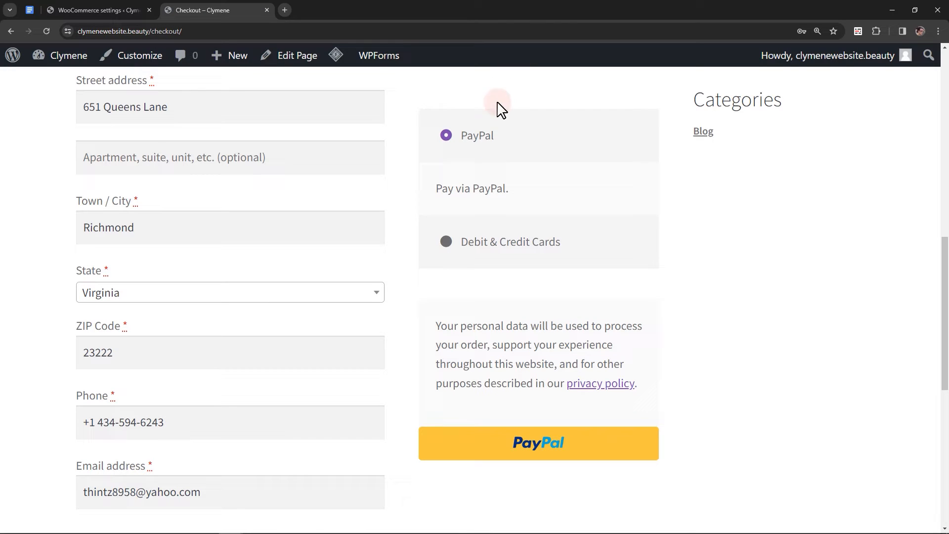
- Choose Debit & Credit Cards at checkout, reveal the card entry form, and return to settings
{"action": "left_click", "coordinate": [446, 242]}
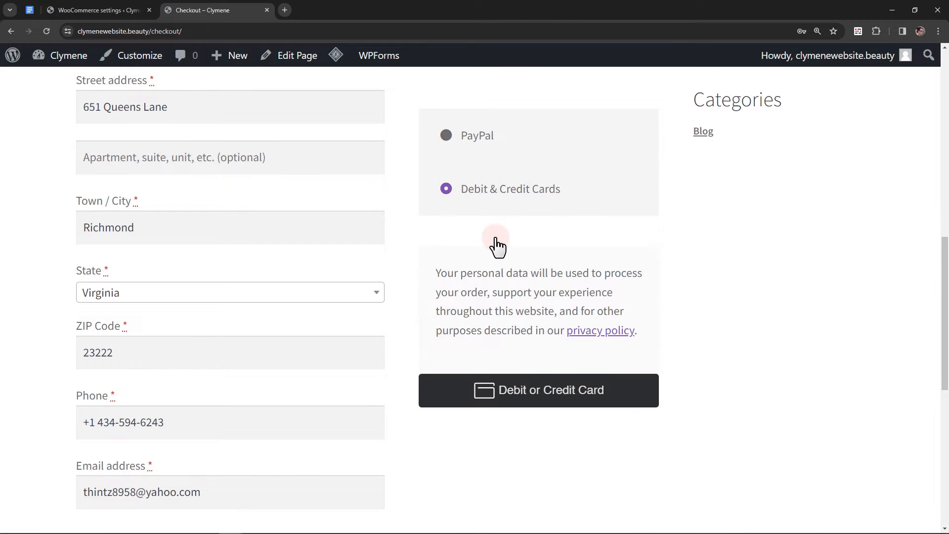
{"action": "mouse_move", "coordinate": [515, 253]}
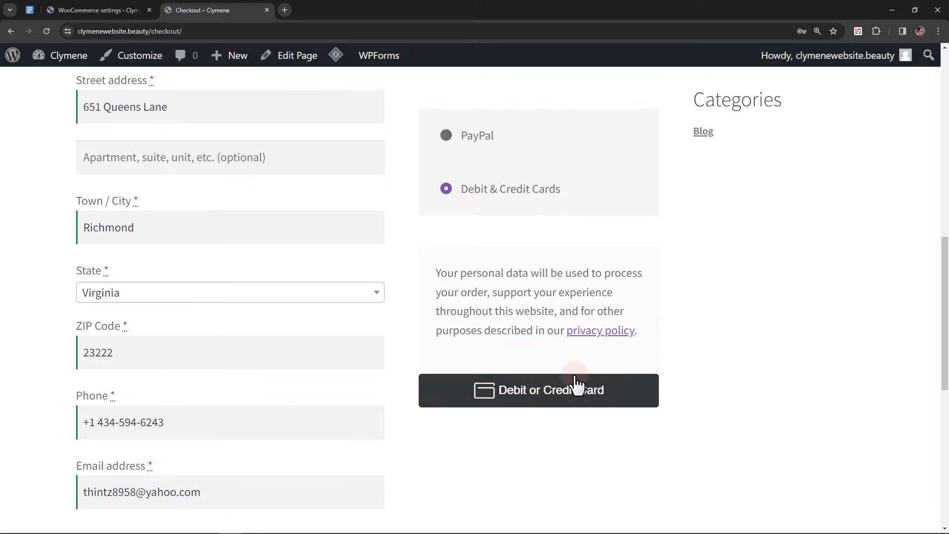
{"action": "left_click", "coordinate": [538, 390]}
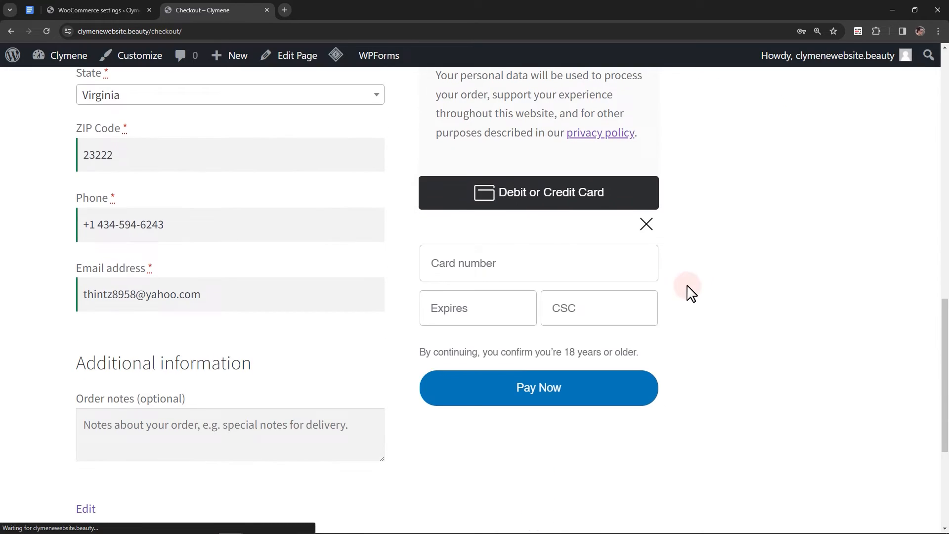
{"action": "left_click", "coordinate": [99, 10]}
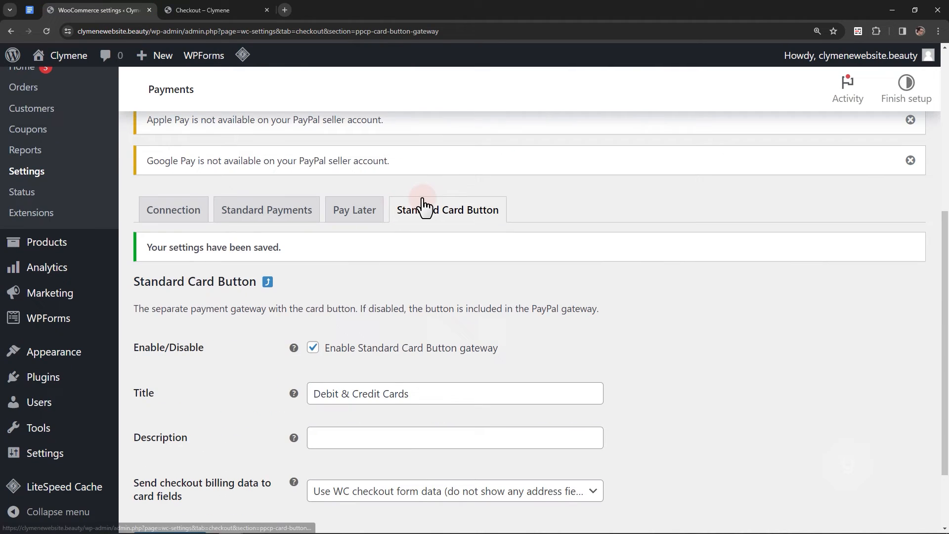
- Disable the Standard Card Button gateway and remove 'Credit or debit cards' from Disable Alternative Payment Methods
{"action": "left_click", "coordinate": [313, 299]}
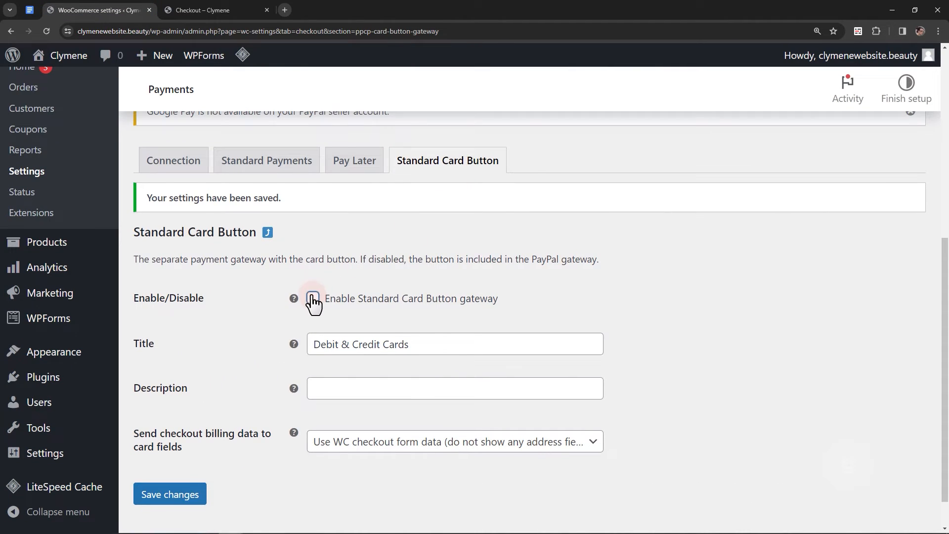
{"action": "left_click", "coordinate": [169, 494]}
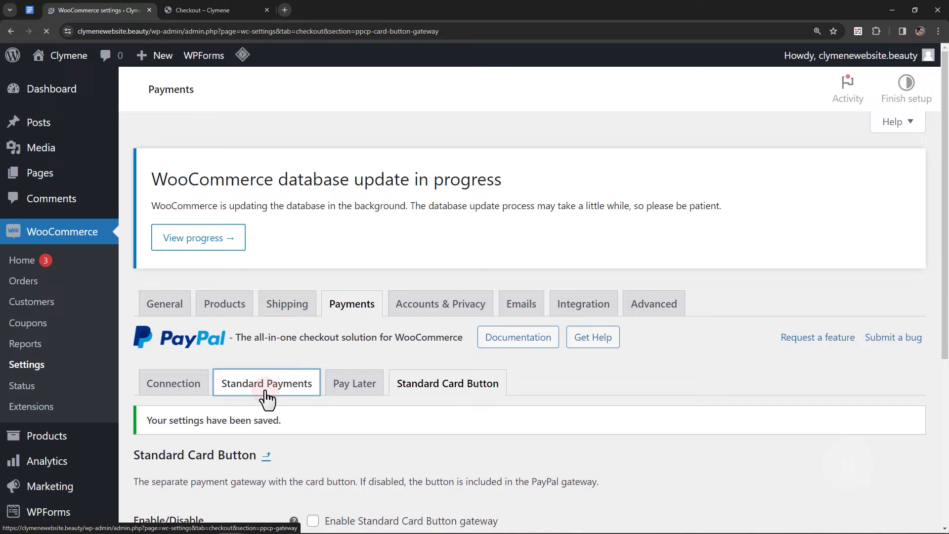
{"action": "left_click", "coordinate": [267, 384]}
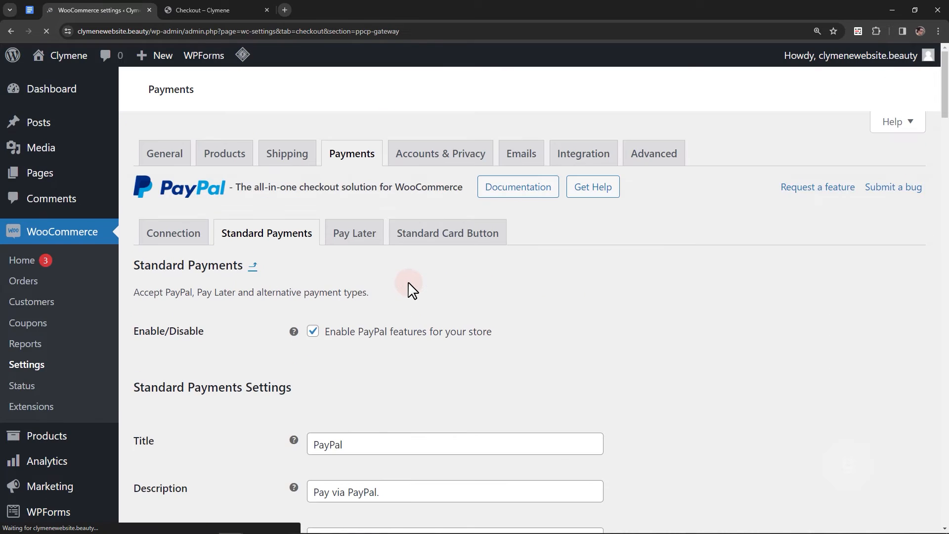
{"action": "scroll", "scroll_direction": "down", "scroll_amount": 3}
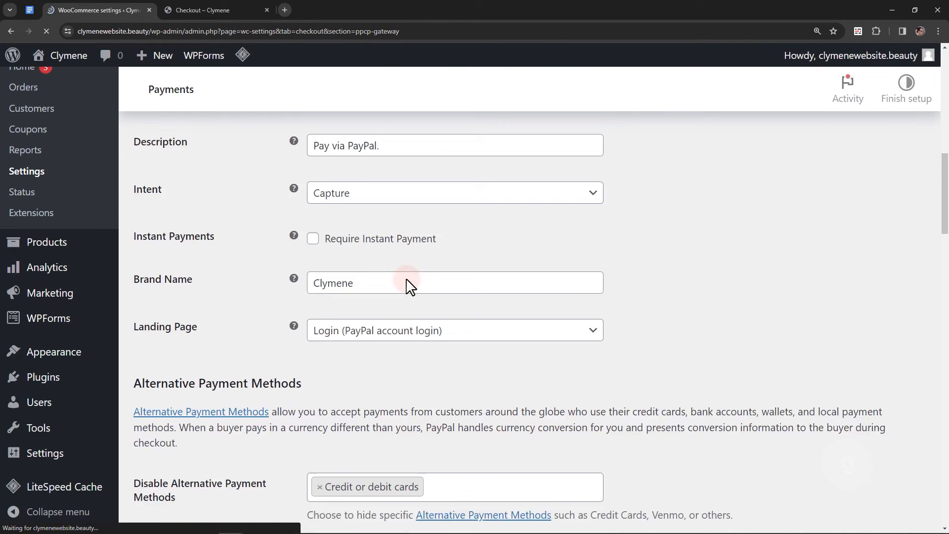
{"action": "scroll", "scroll_direction": "down", "scroll_amount": 3}
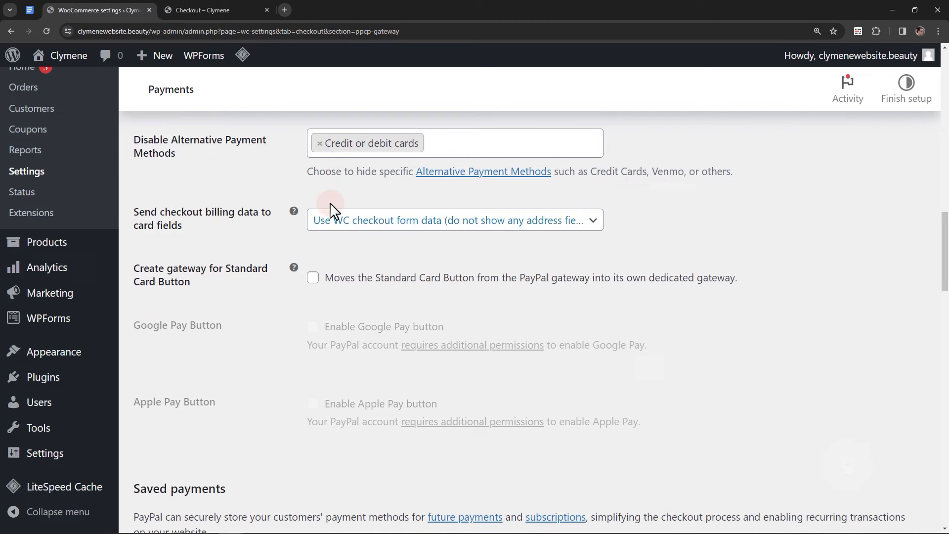
{"action": "left_click", "coordinate": [320, 143]}
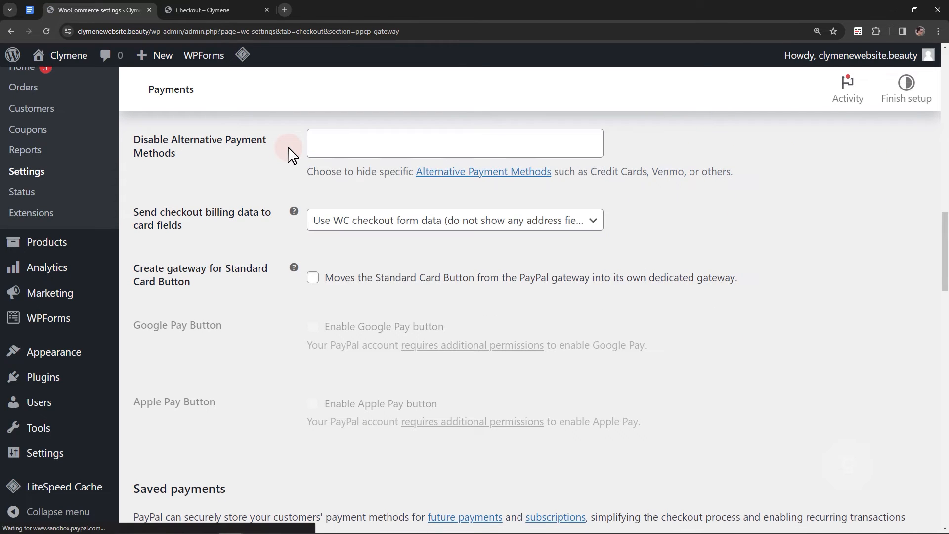
- Save the Standard Payments settings and return to the Checkout tab
{"action": "scroll", "scroll_direction": "down", "scroll_amount": 3}
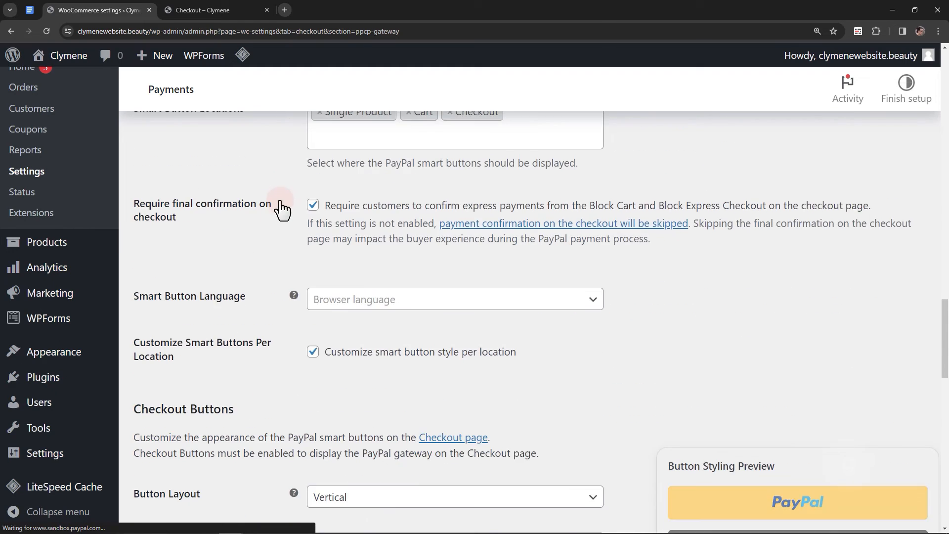
{"action": "left_click", "coordinate": [170, 453]}
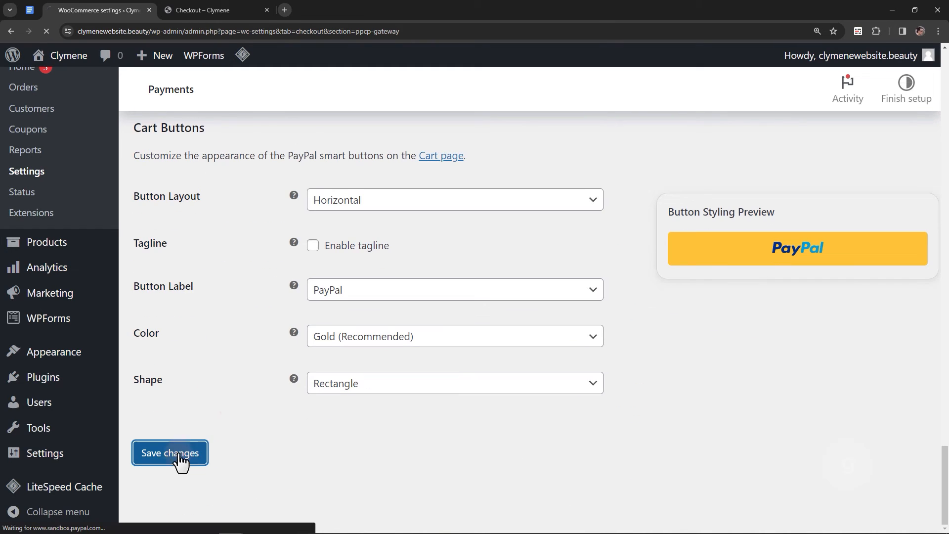
{"action": "left_click", "coordinate": [170, 453]}
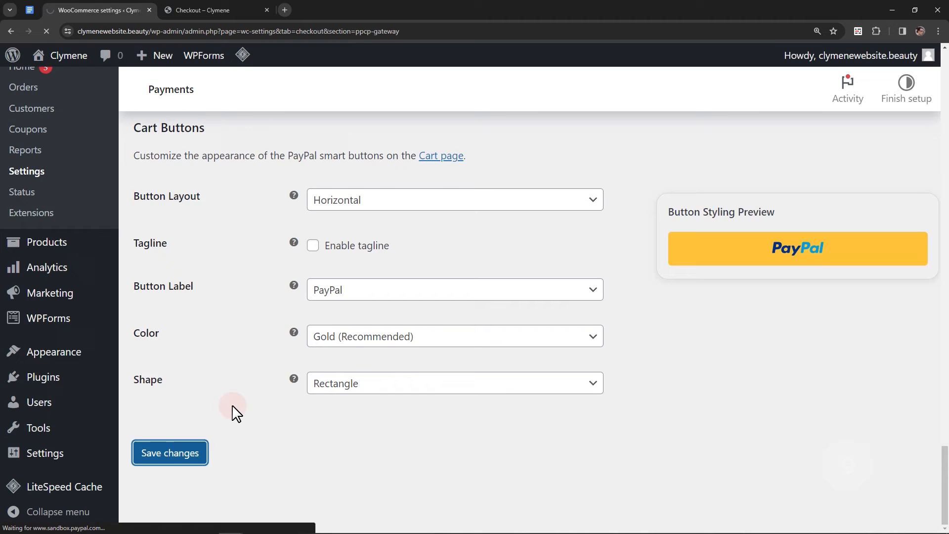
{"action": "left_click", "coordinate": [204, 10]}
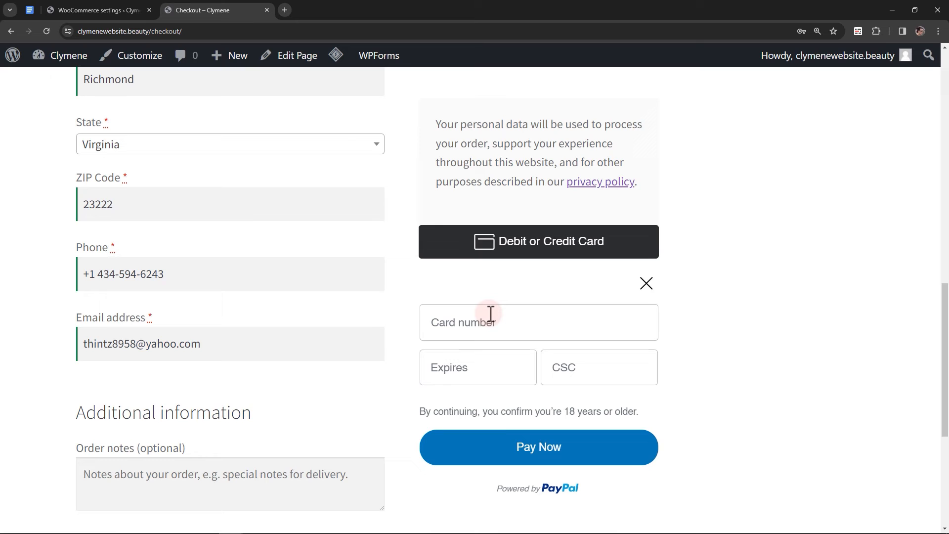
{"action": "left_click", "coordinate": [96, 10]}
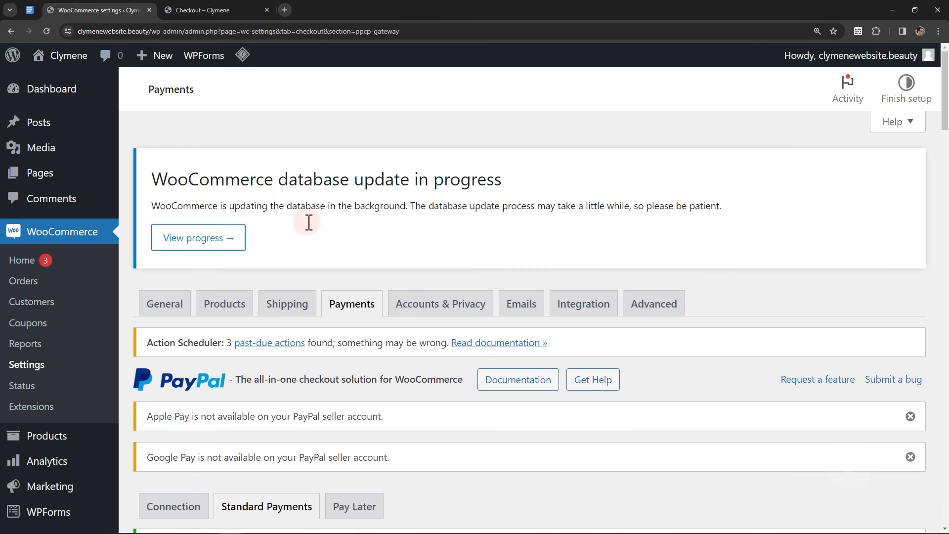
{"action": "scroll", "scroll_direction": "down", "scroll_amount": 3}
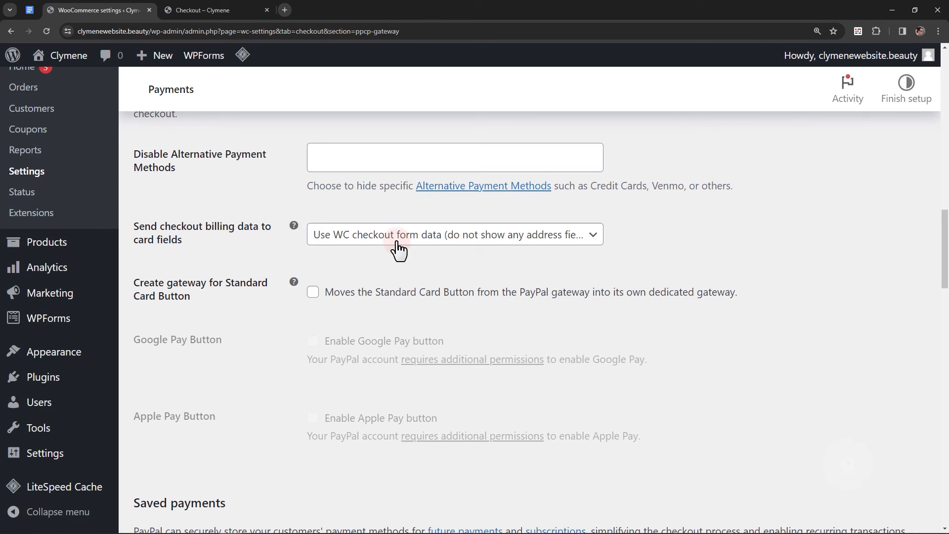
{"action": "left_click", "coordinate": [455, 235]}
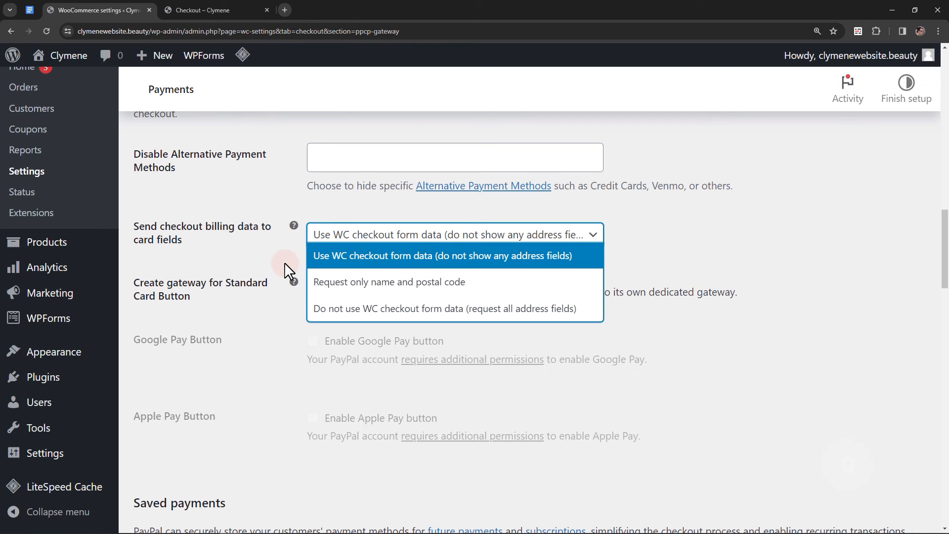
{"action": "left_click", "coordinate": [443, 255]}
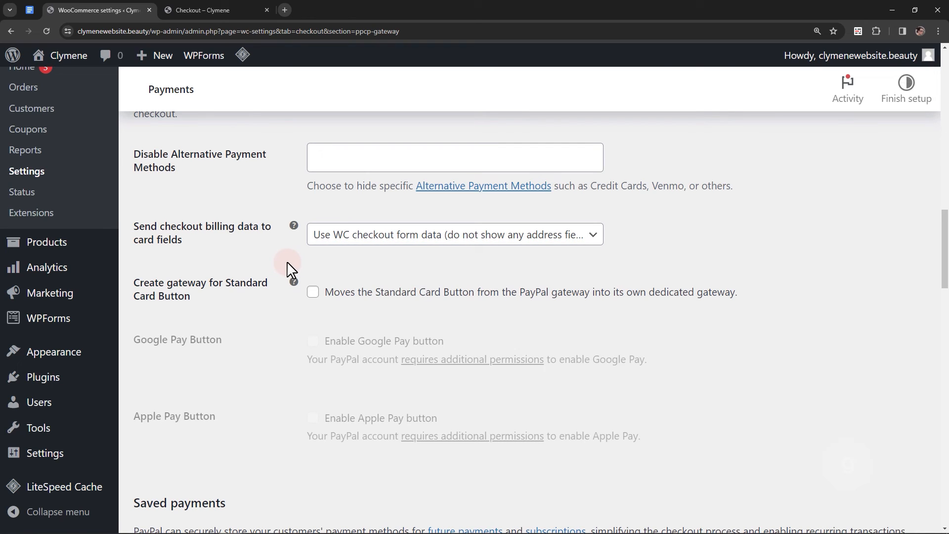
{"action": "left_click", "coordinate": [201, 10]}
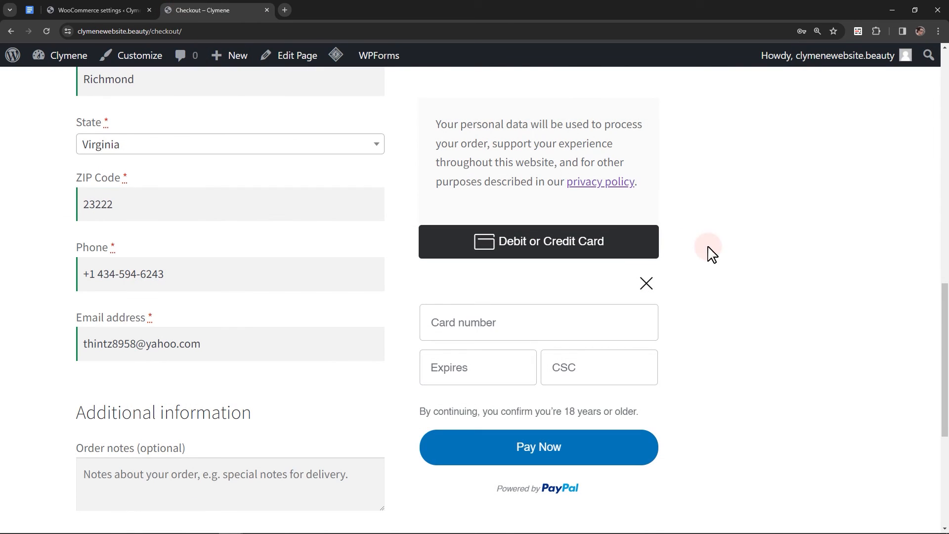